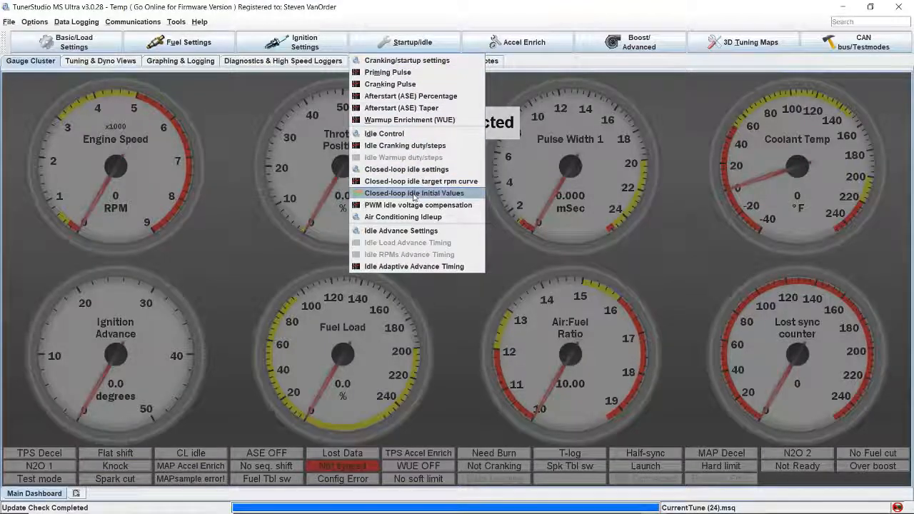
mouse_move(414, 193)
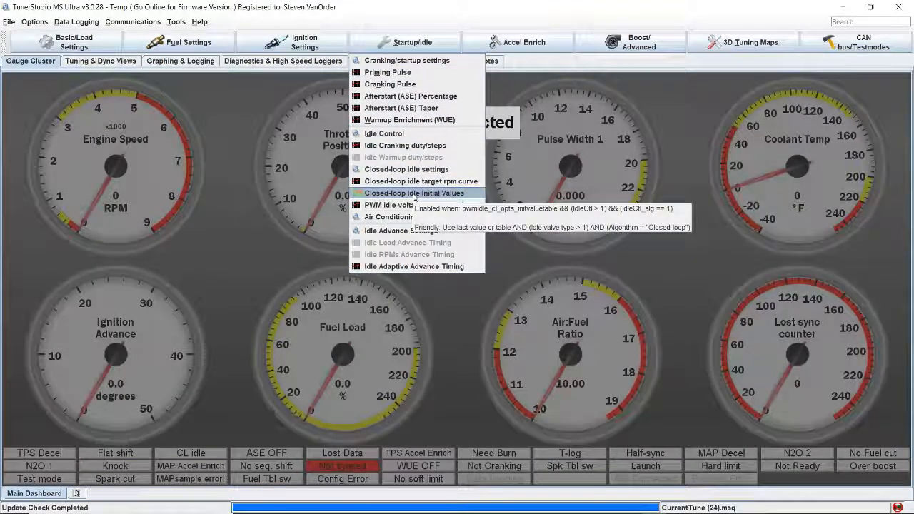
Bring up the closed-loop idle initial values table of duty vs coolant and target RPM
left_click(412, 193)
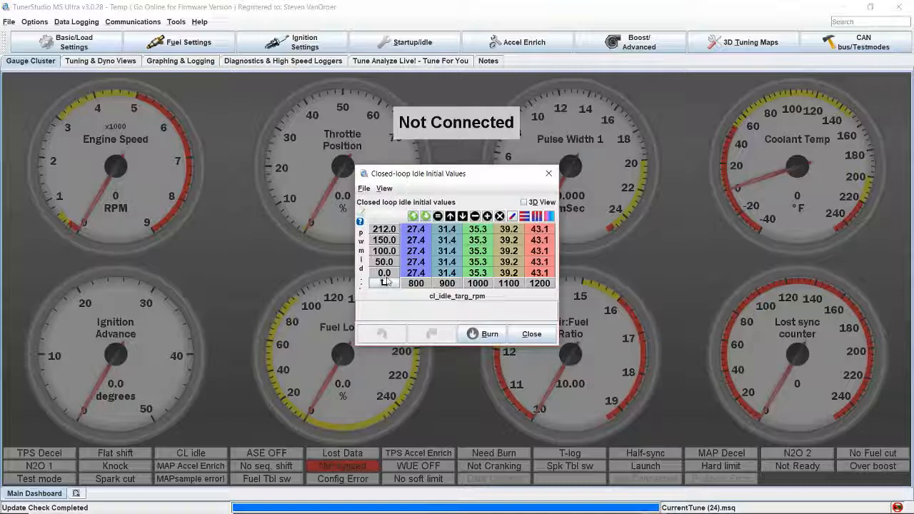
mouse_move(385, 283)
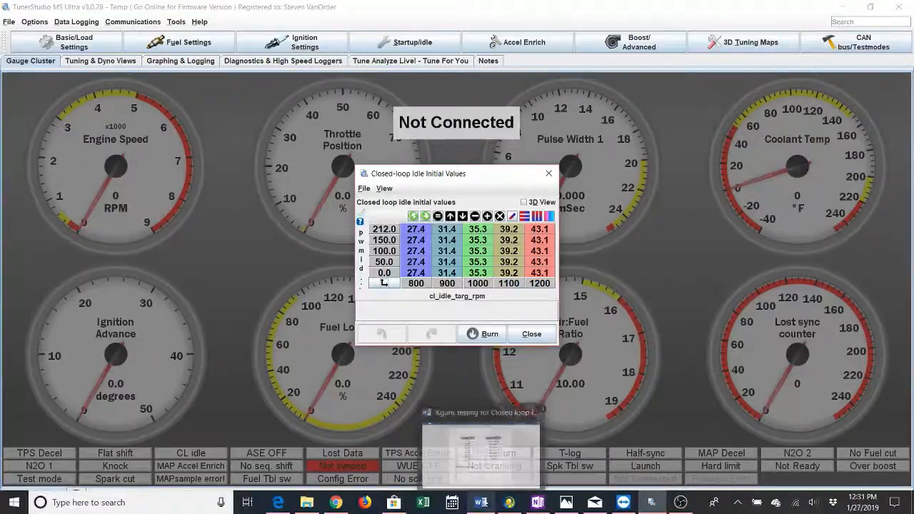
left_click(480, 449)
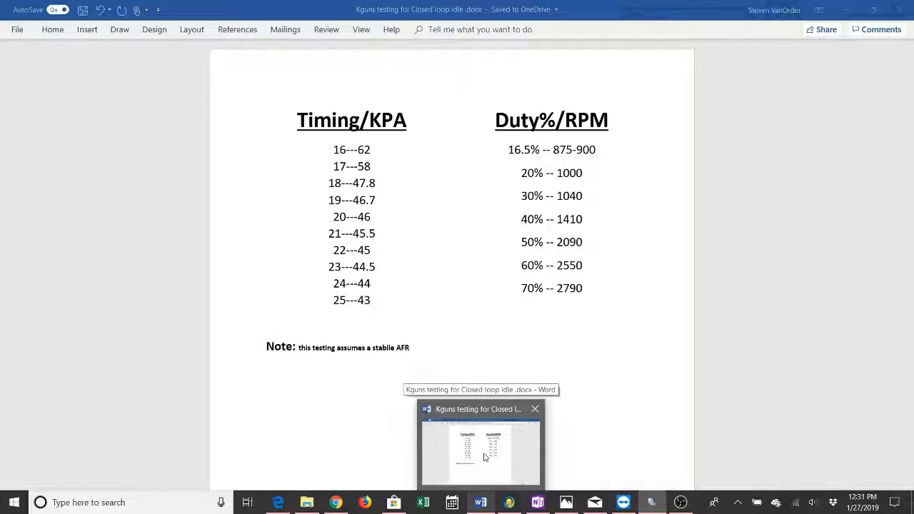
mouse_move(484, 457)
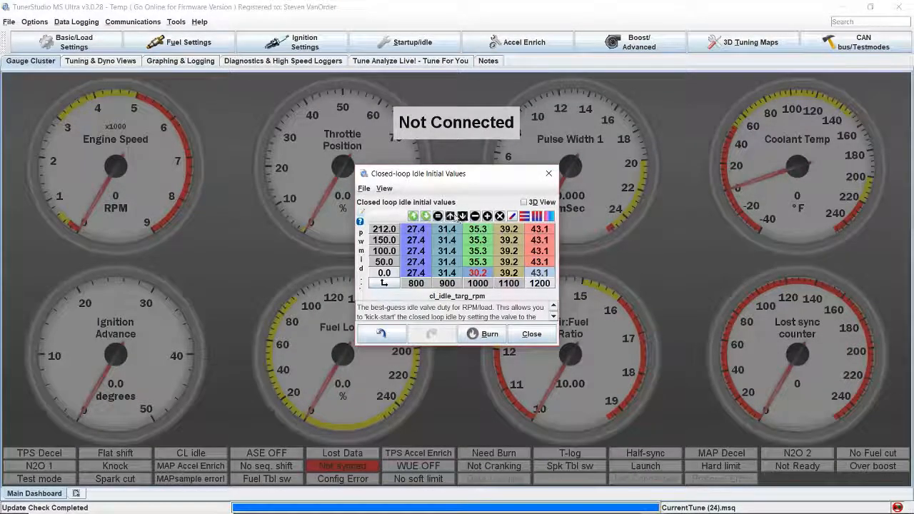
Enter new duty values from 16.1 to 34.9 into cells of the 212 and 0 kPa rows
left_click(451, 216)
type("16.1")
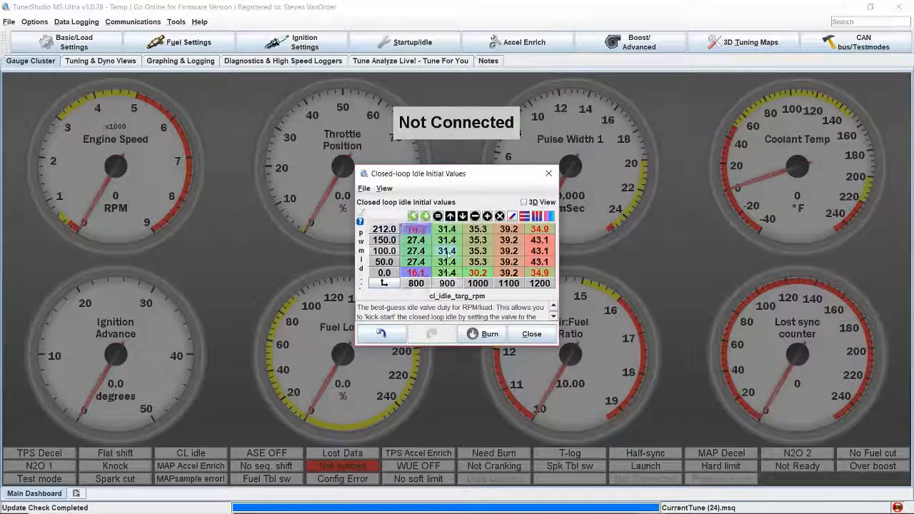
left_click(477, 229)
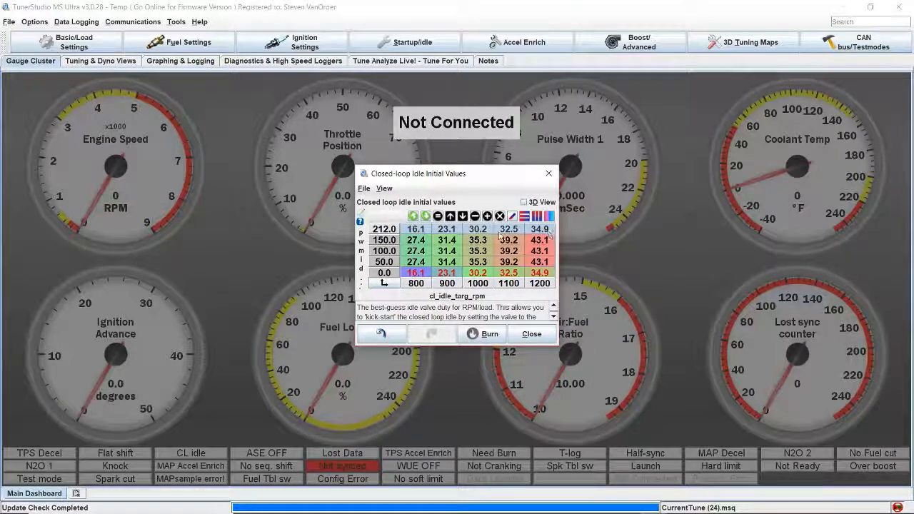
mouse_move(489, 216)
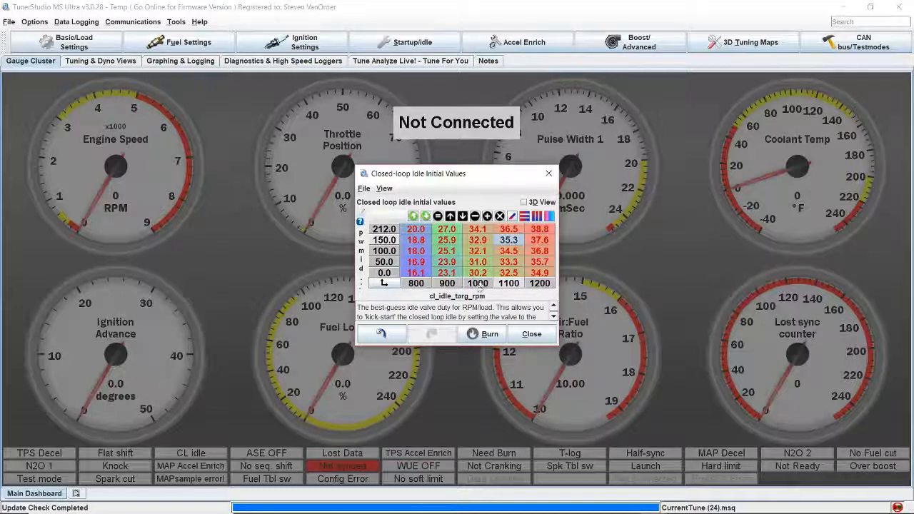
mouse_move(480, 252)
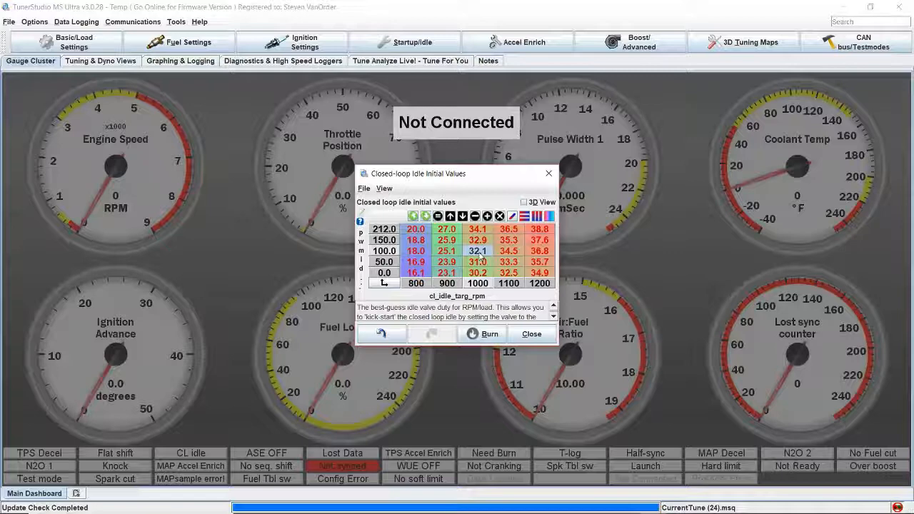
Close the idle initial values table after blending duty roughly 16 to 39
left_click(531, 334)
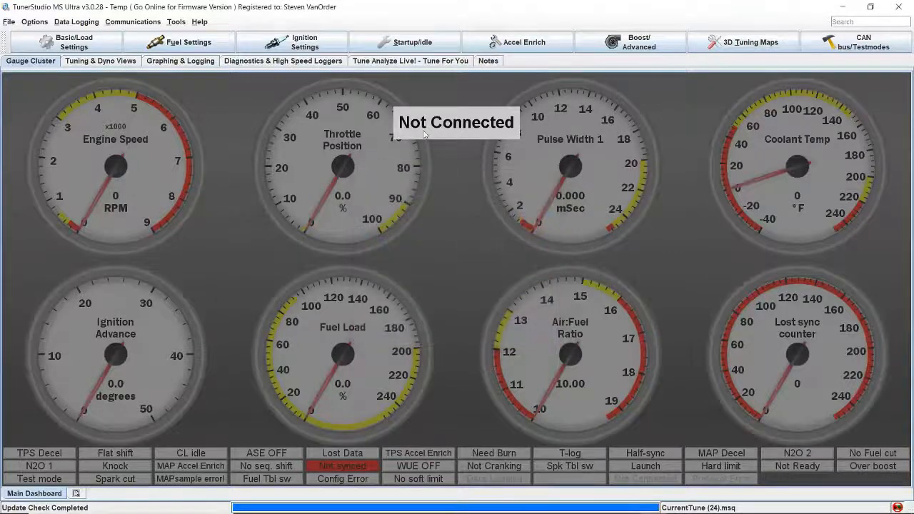
left_click(405, 42)
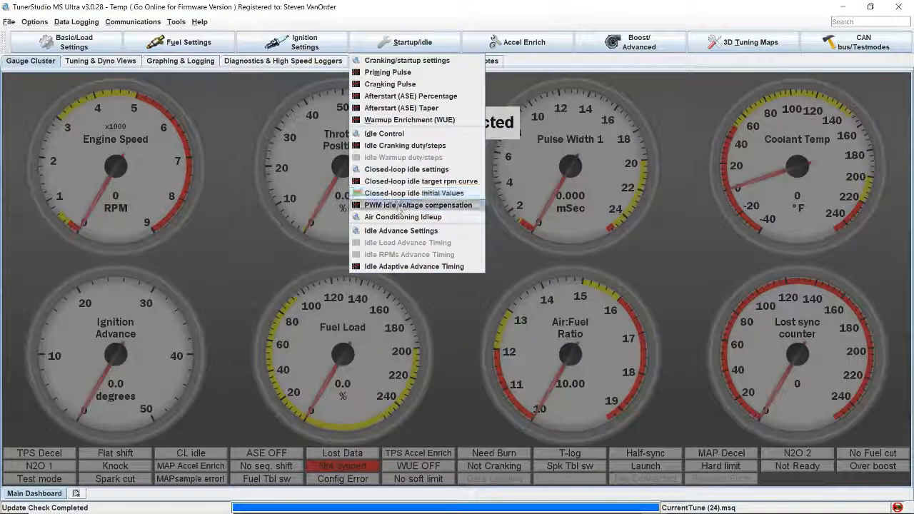
left_click(417, 206)
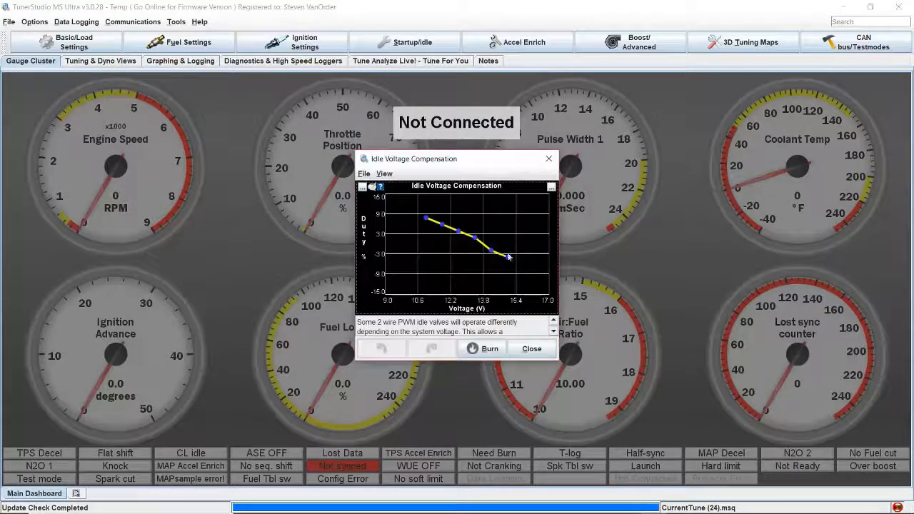
left_click(551, 187)
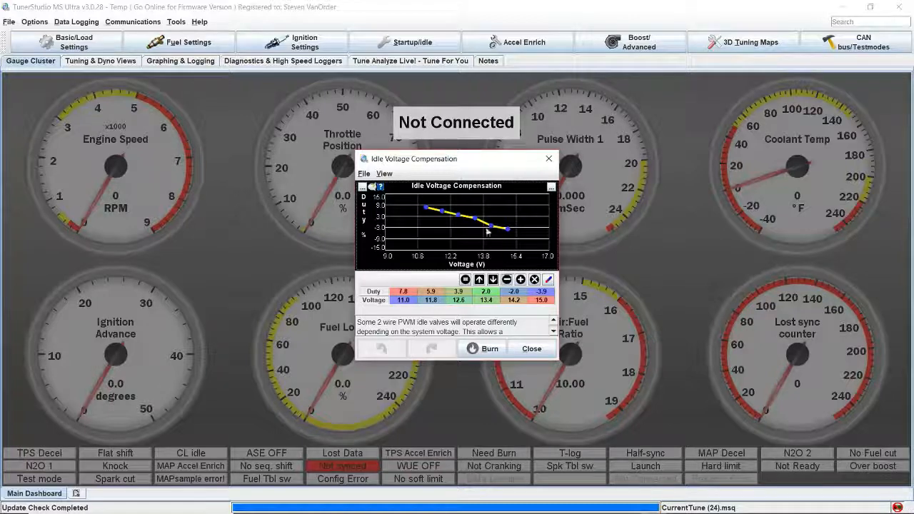
left_click(531, 349)
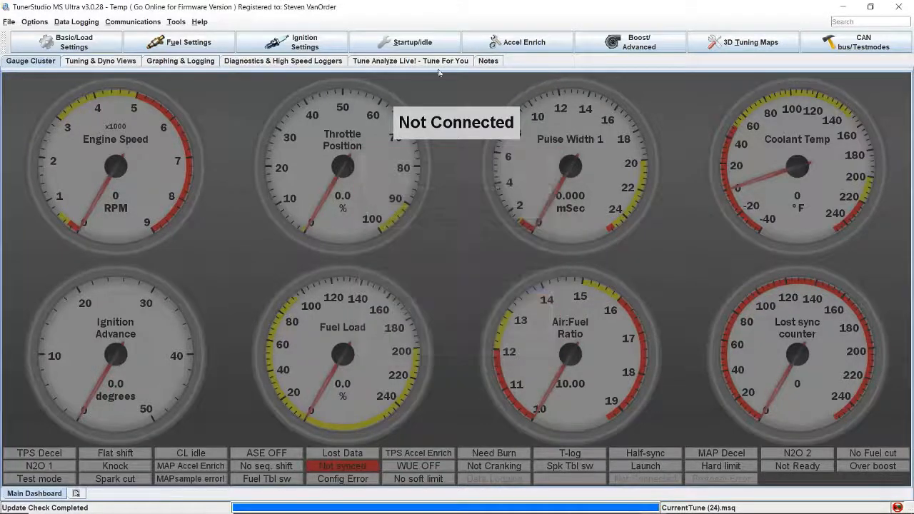
Set Idle up on/off to Off in the Air Conditioning Idleup dialog and close it
left_click(406, 42)
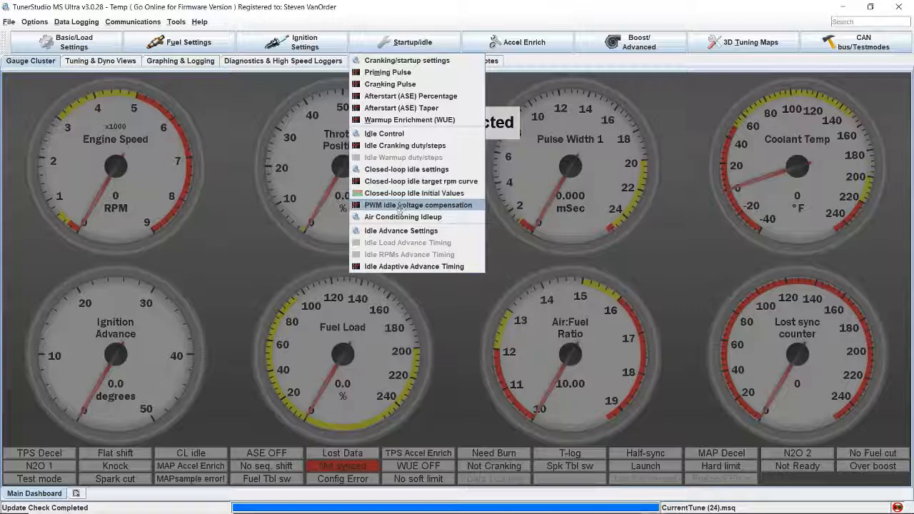
mouse_move(403, 217)
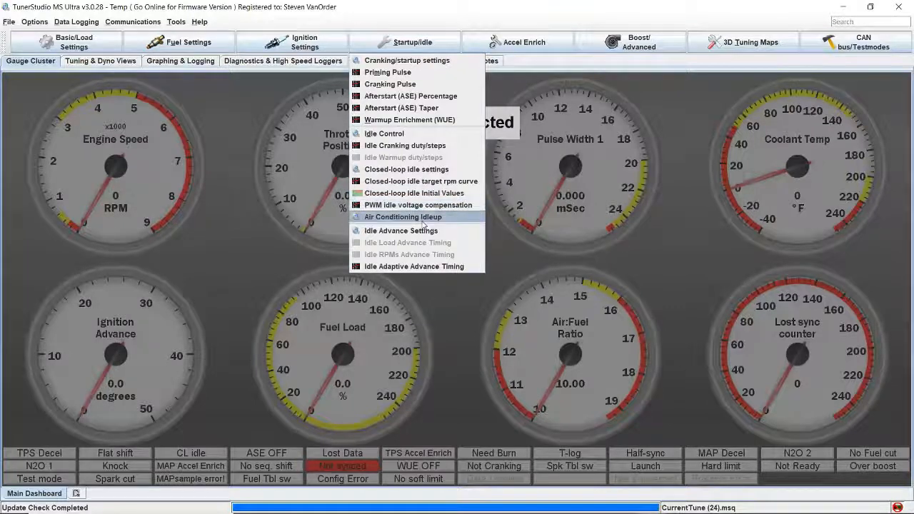
left_click(403, 217)
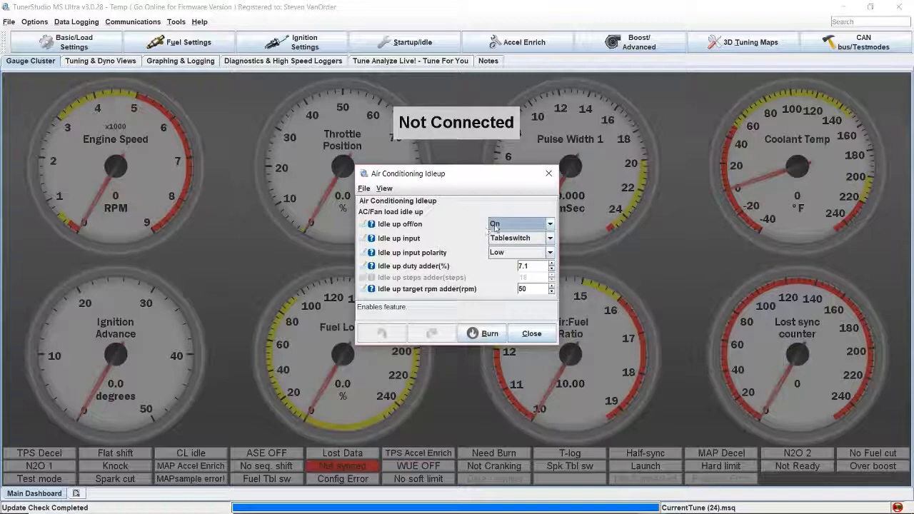
left_click(550, 223)
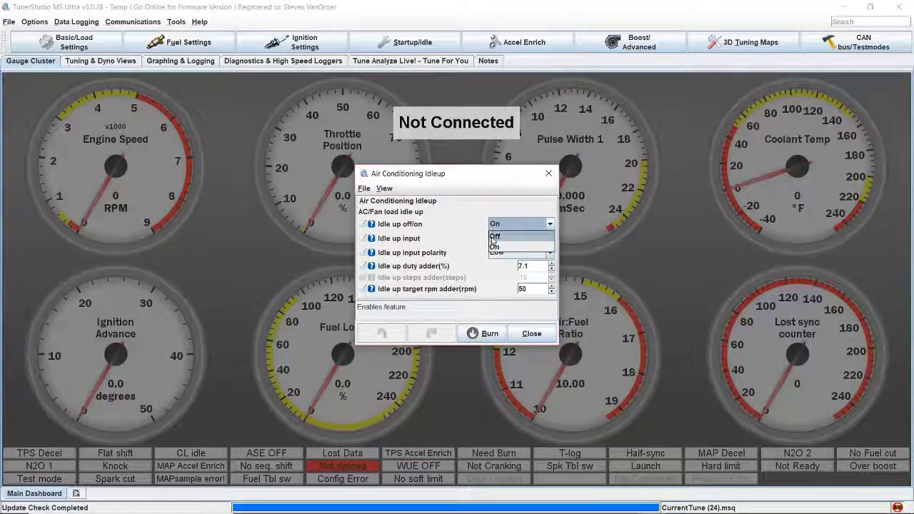
left_click(495, 237)
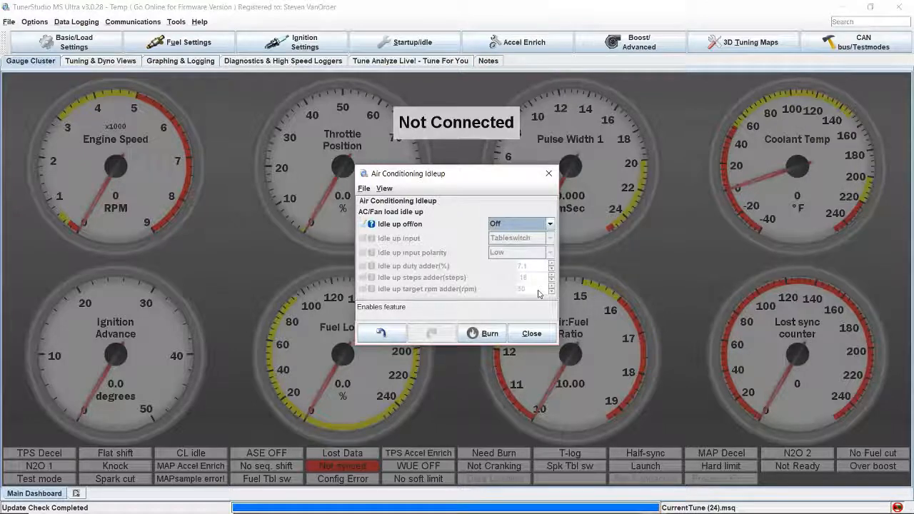
left_click(531, 334)
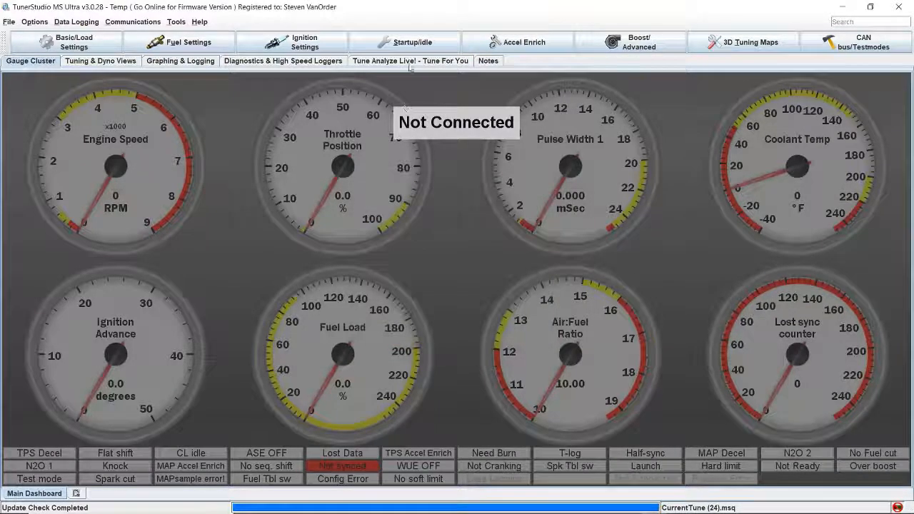
Show Idle Advance Settings with adaptive advance as an adder under the CL PID condition
left_click(405, 41)
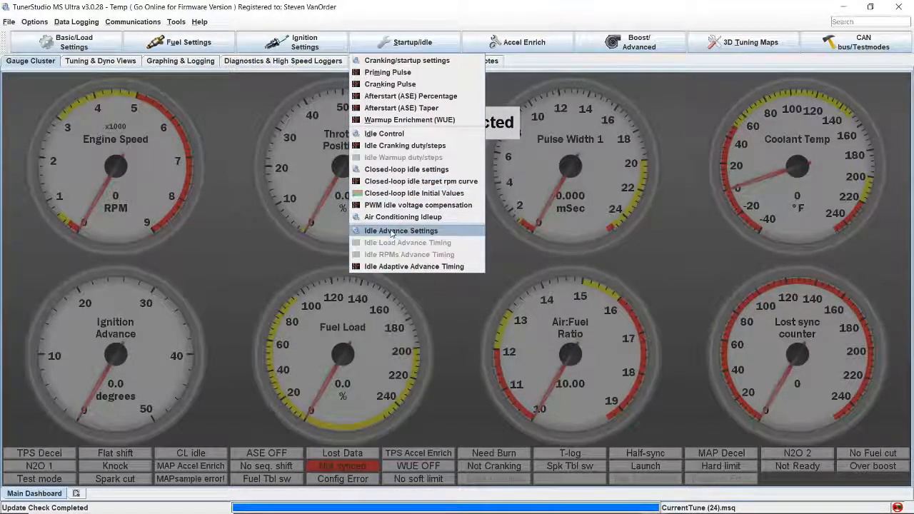
left_click(400, 230)
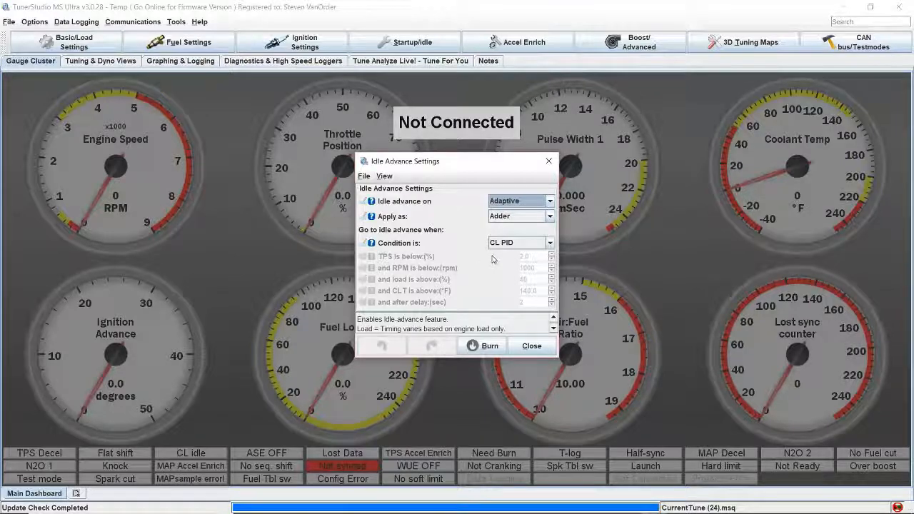
mouse_move(471, 220)
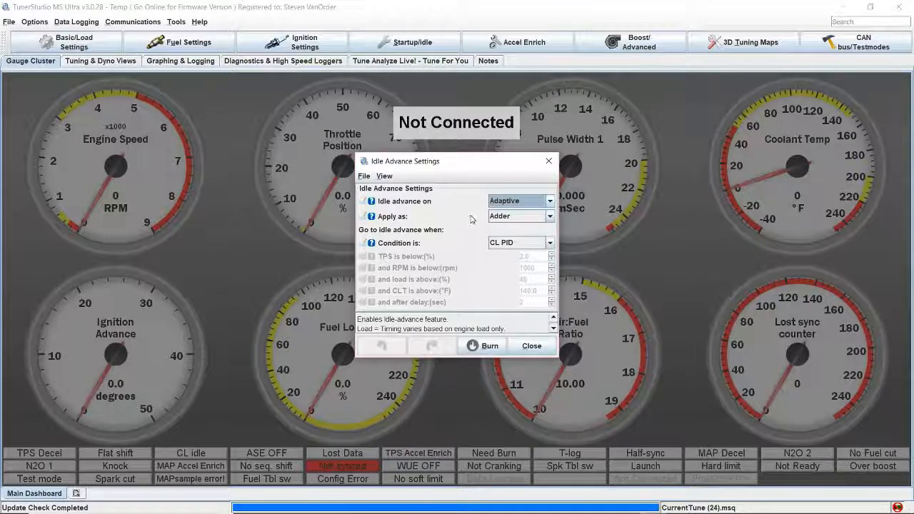
mouse_move(469, 234)
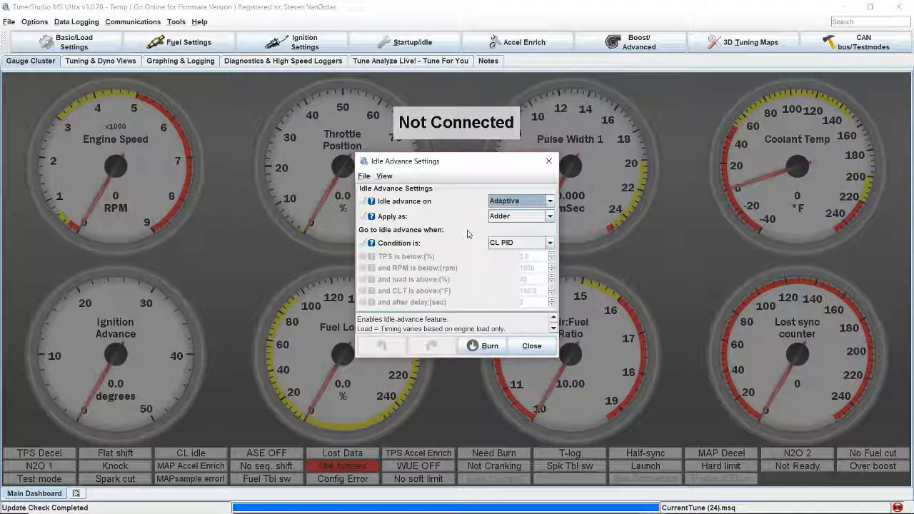
left_click(548, 200)
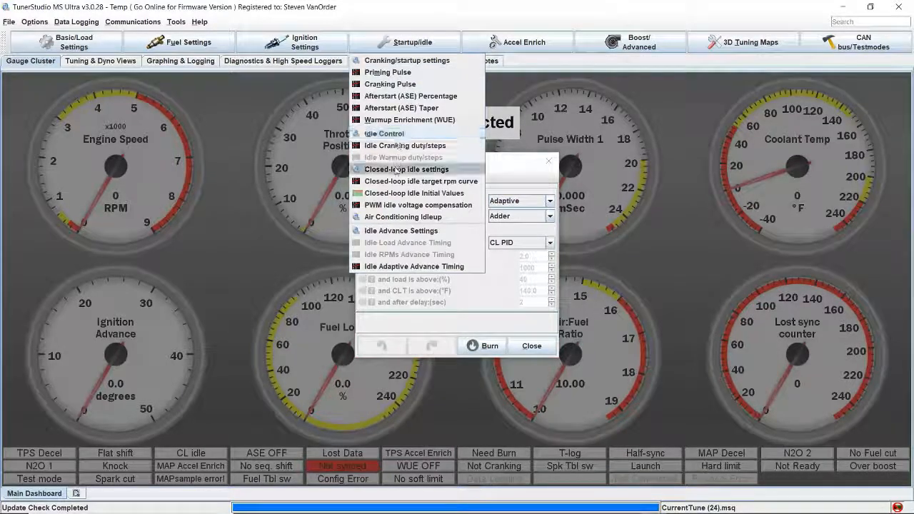
Change Apply as to Set Value, with a brief look at Spark Advance Table1
left_click(420, 179)
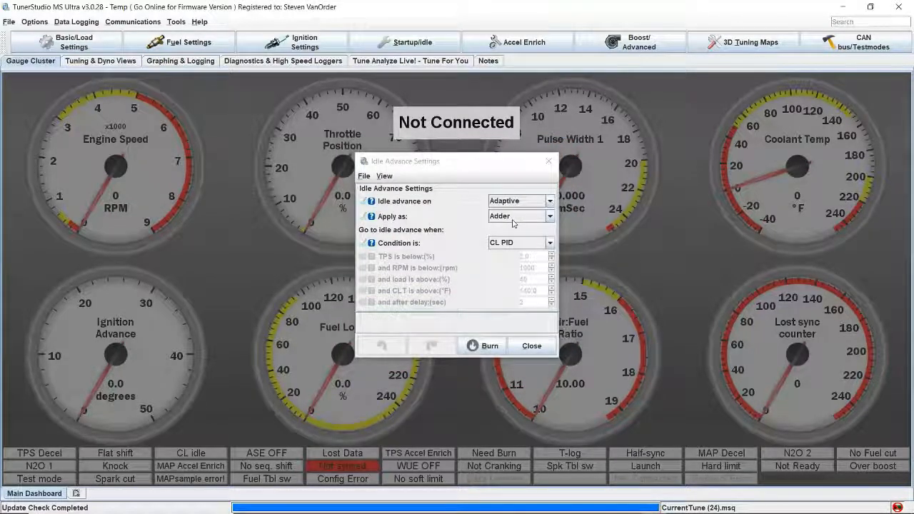
left_click(548, 215)
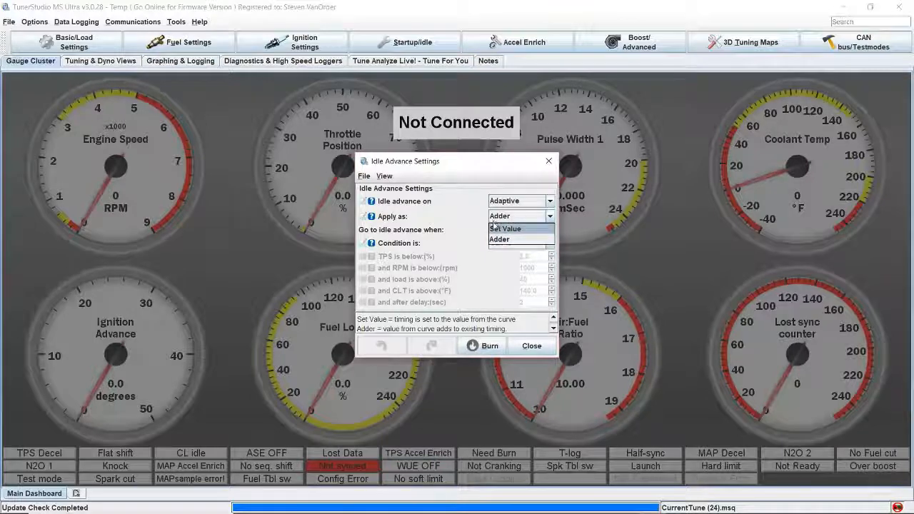
left_click(305, 42)
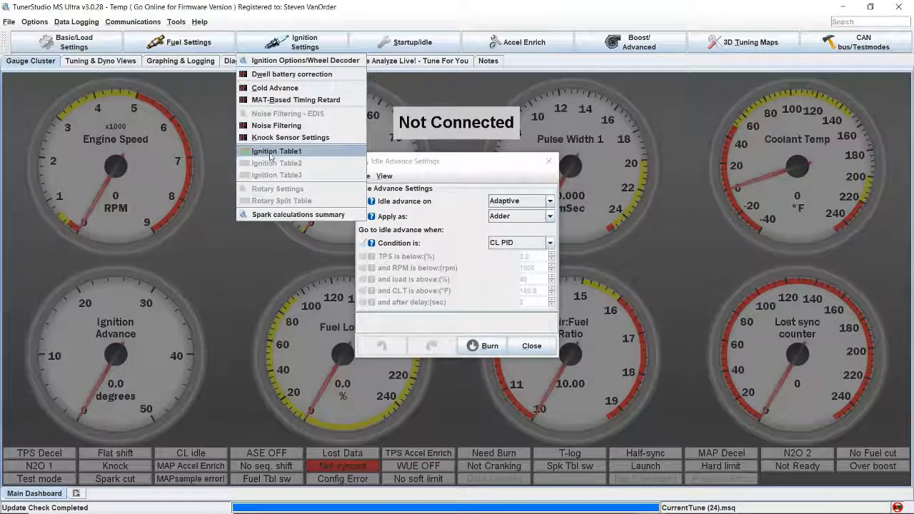
left_click(274, 151)
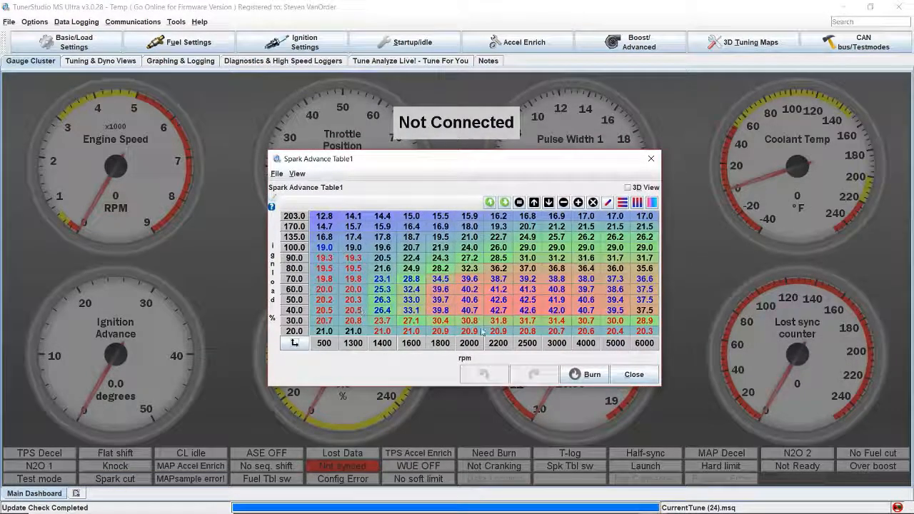
left_click(519, 214)
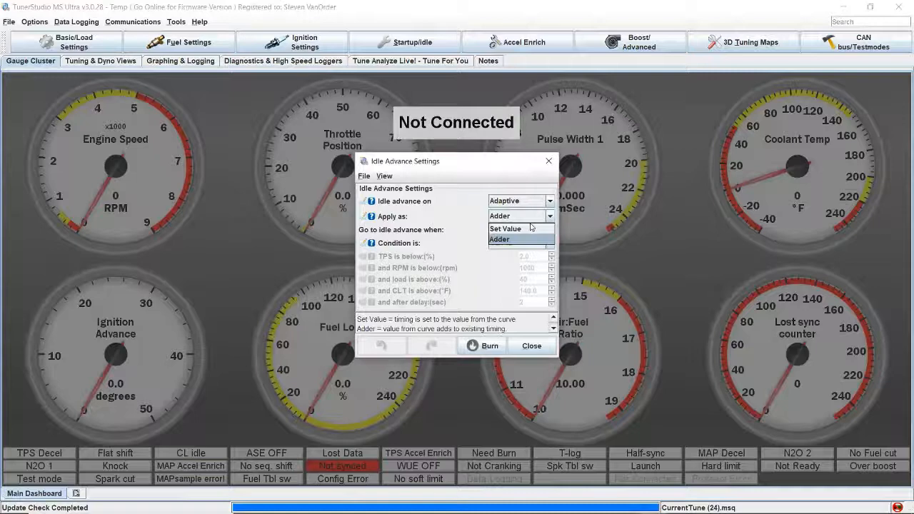
left_click(505, 228)
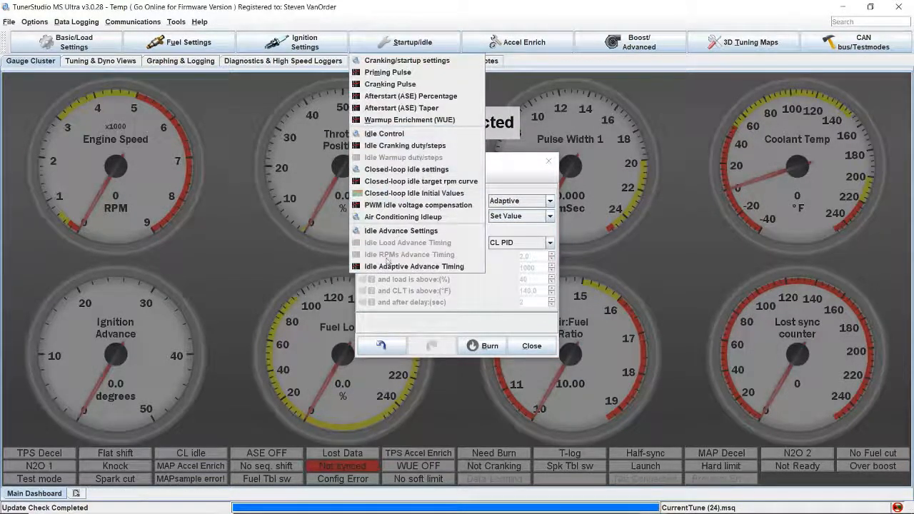
Show the Idle Adaptive Advance Timing curve and set Apply as back to Adder with CL PID
left_click(414, 266)
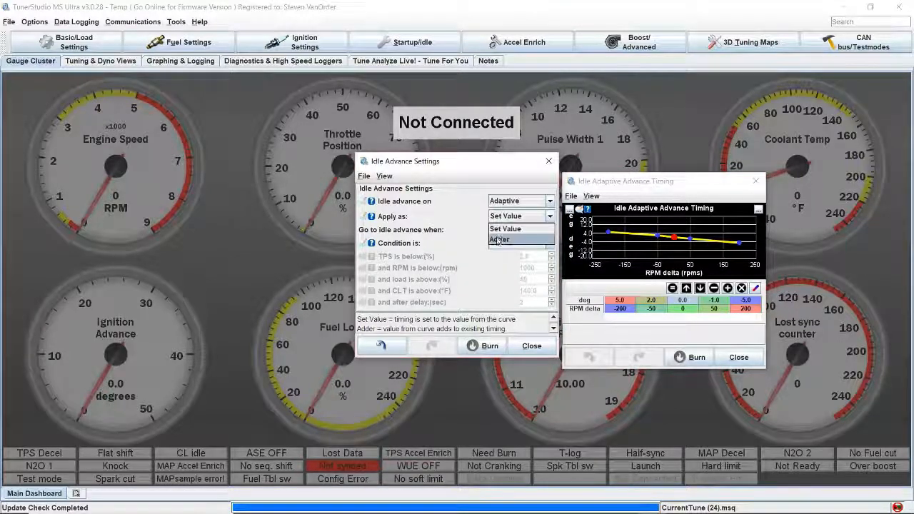
left_click(499, 240)
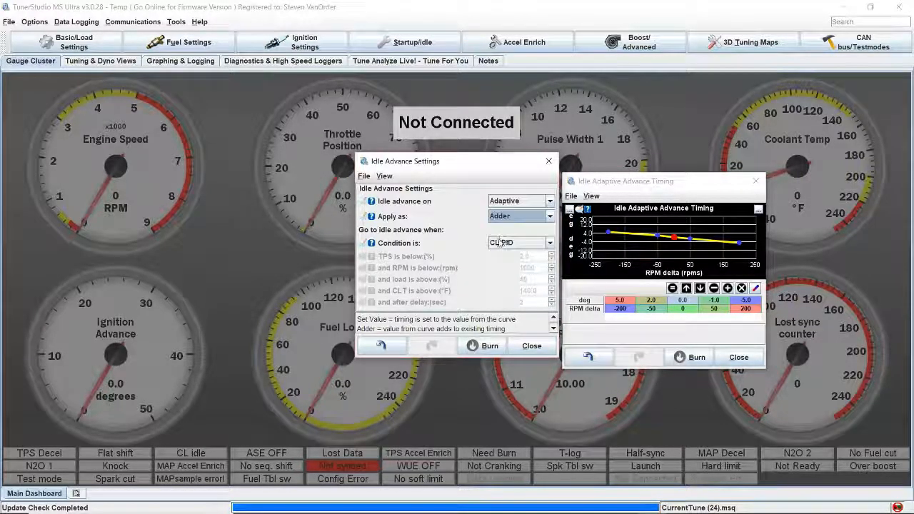
left_click(551, 242)
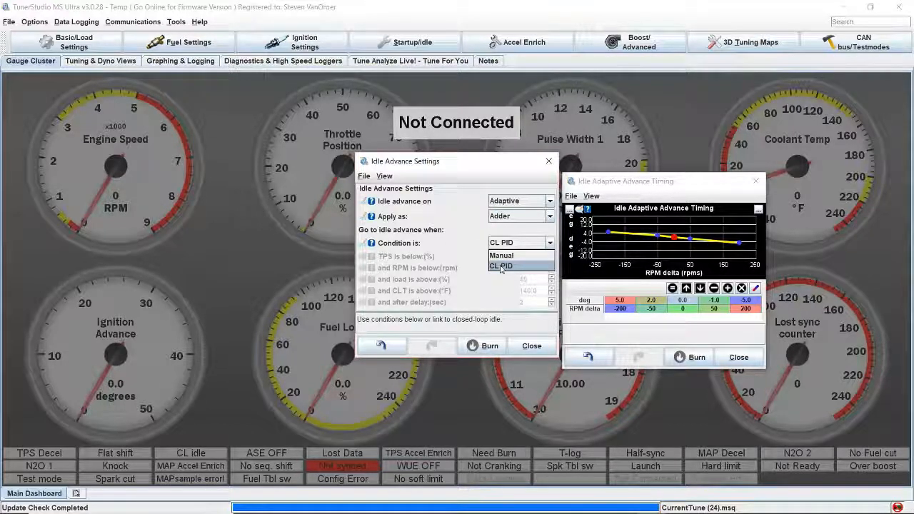
left_click(499, 266)
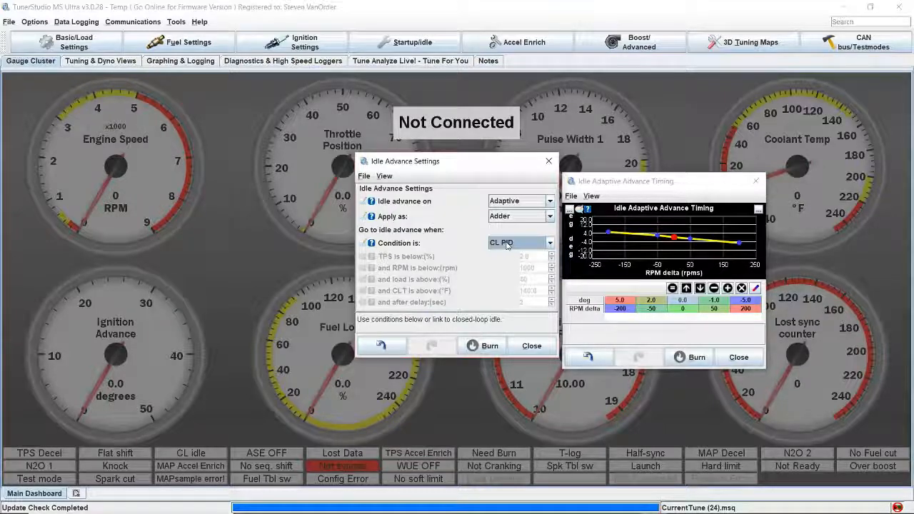
Change the idle advance condition selection in the Idle Advance Settings dialog
left_click(520, 242)
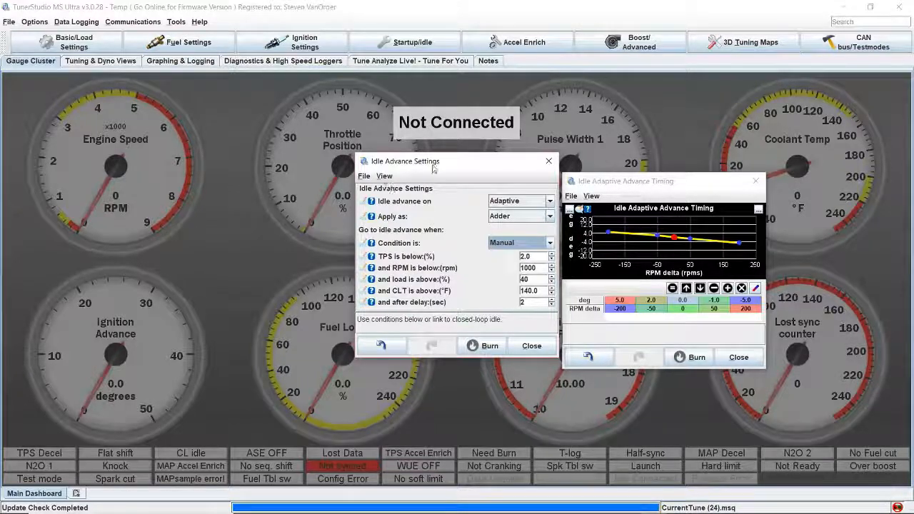
mouse_move(478, 249)
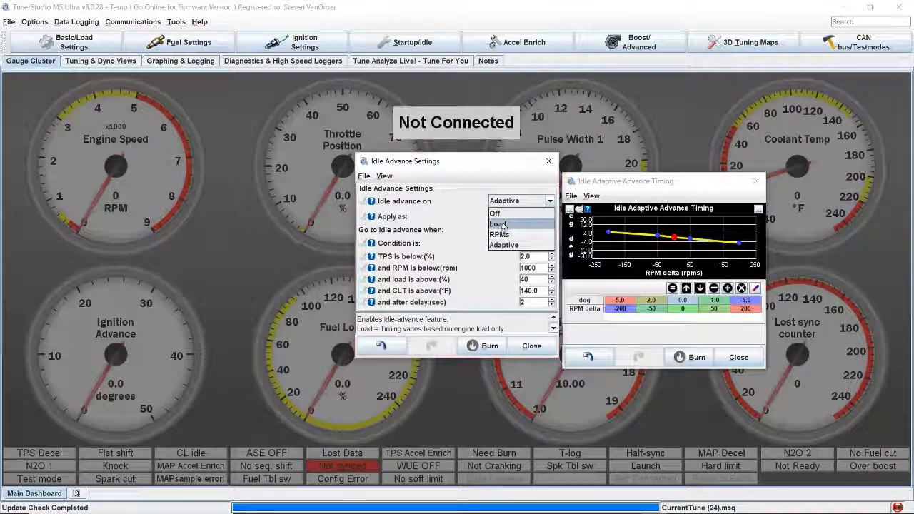
mouse_move(499, 234)
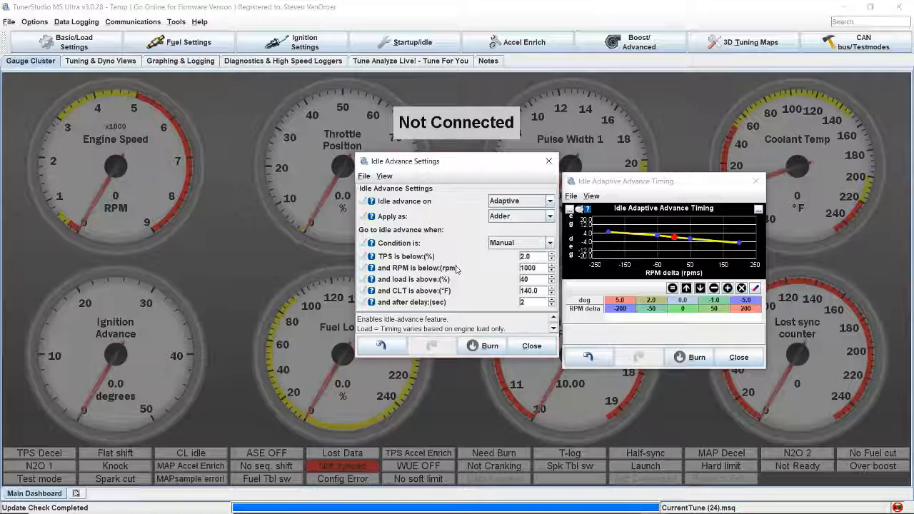
left_click(531, 291)
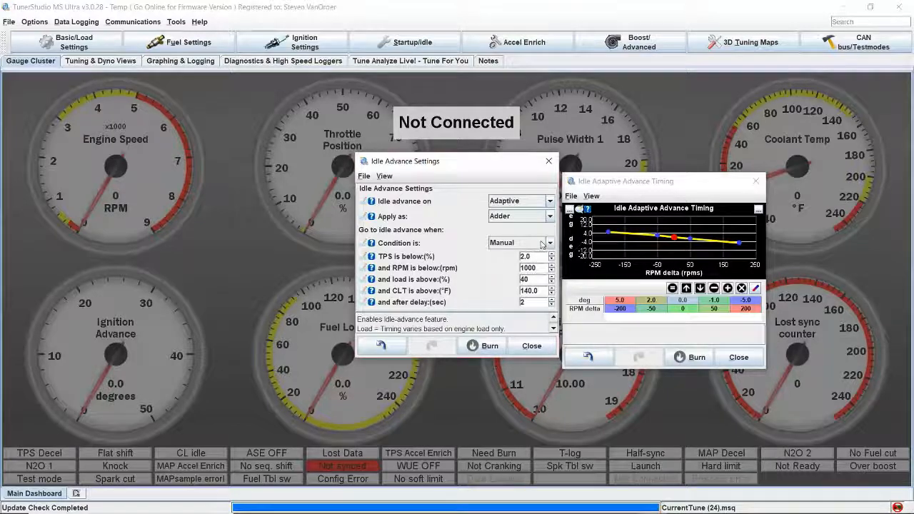
left_click(519, 243)
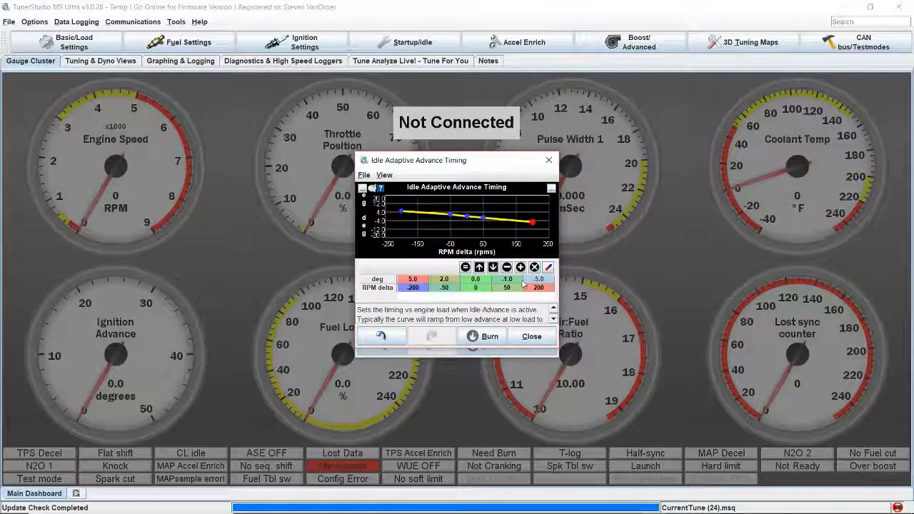
mouse_move(428, 294)
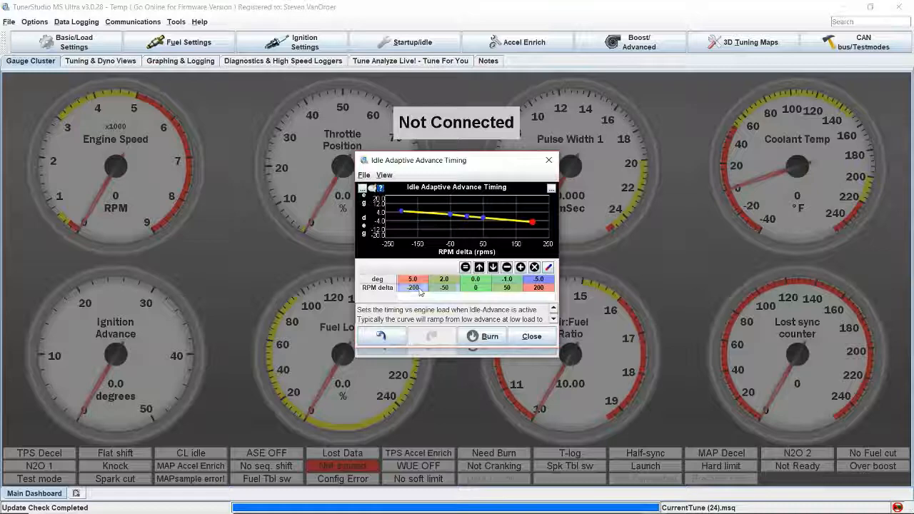
Reshape the advance timing curve so it dips to about zero degrees at zero RPM delta
left_click(444, 288)
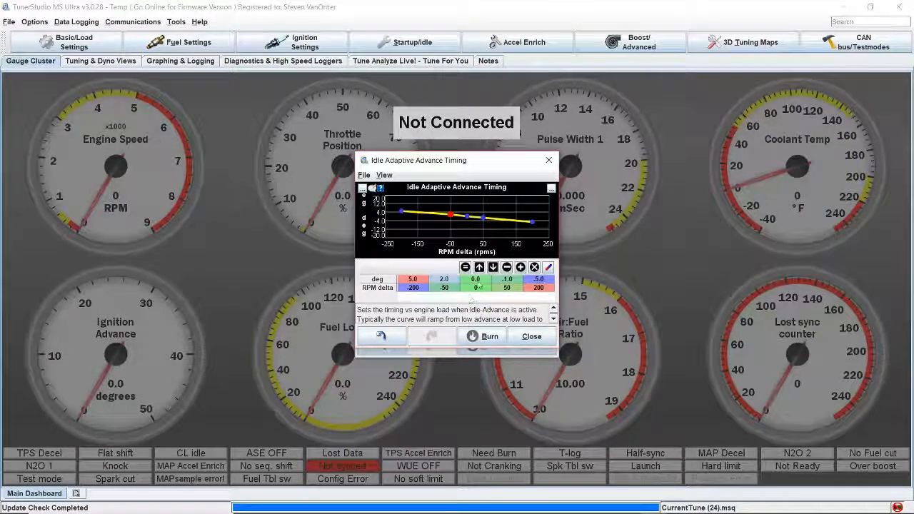
left_click(442, 278)
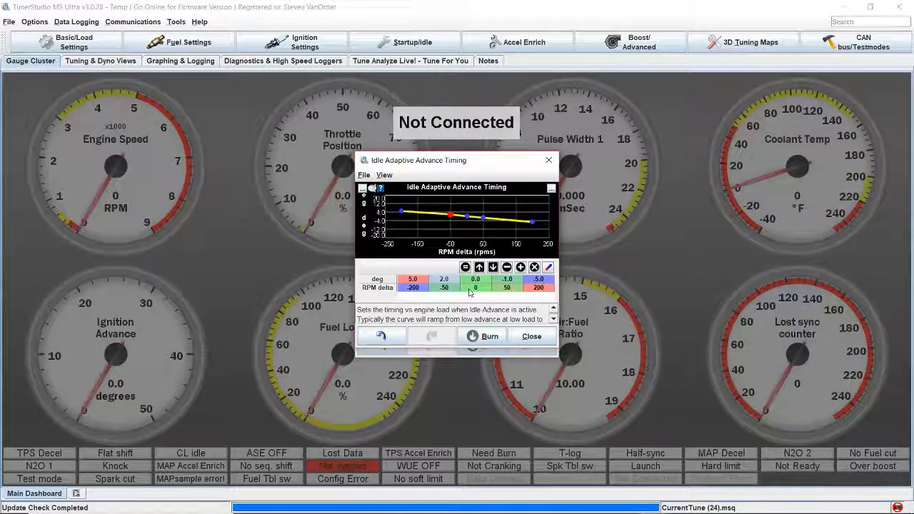
left_click(293, 42)
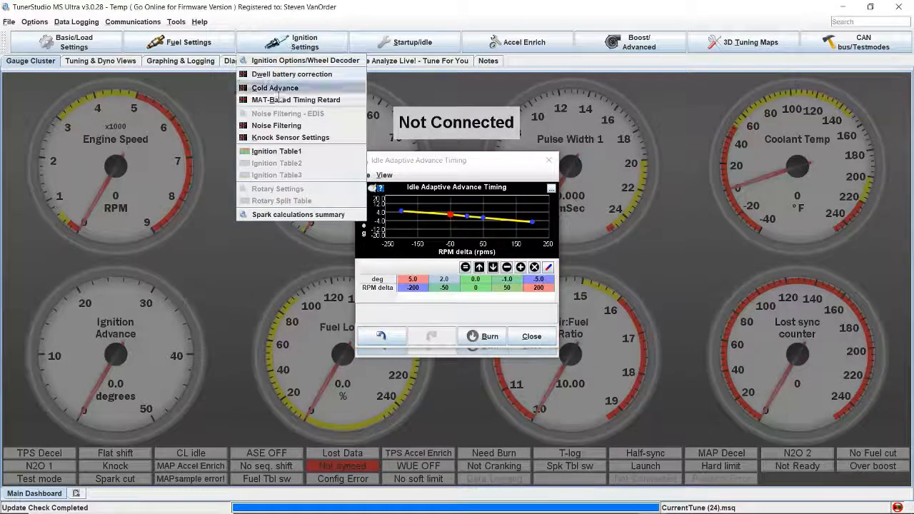
left_click(277, 151)
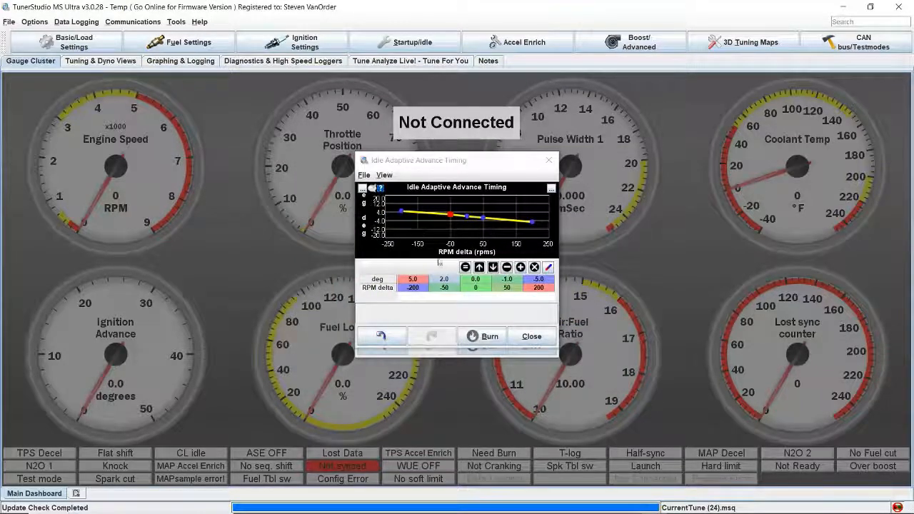
mouse_move(457, 503)
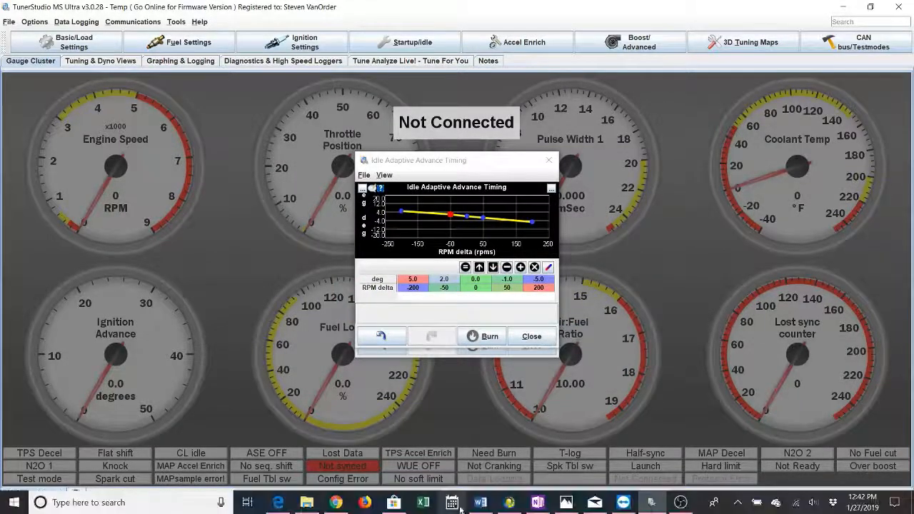
left_click(480, 502)
type("3")
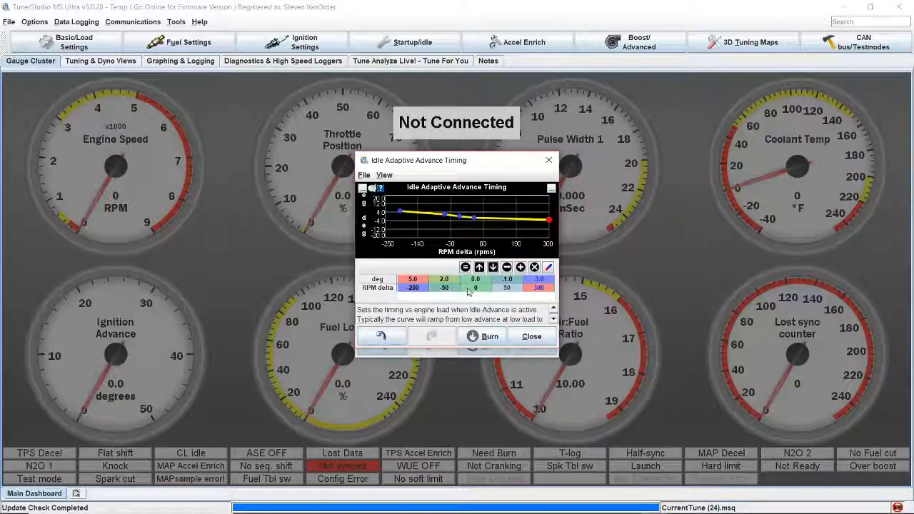
mouse_move(537, 289)
type("100")
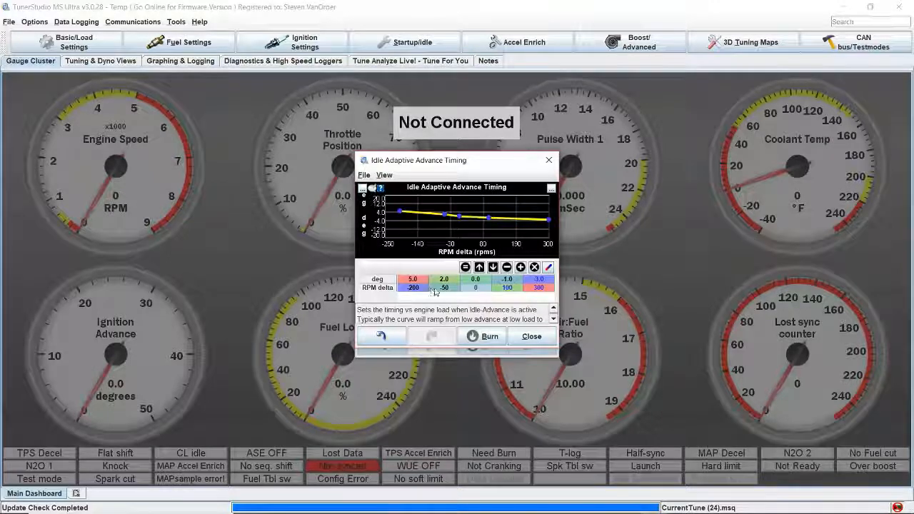
Re-edit the deg values so advance slopes downward as RPM delta rises
left_click(412, 287)
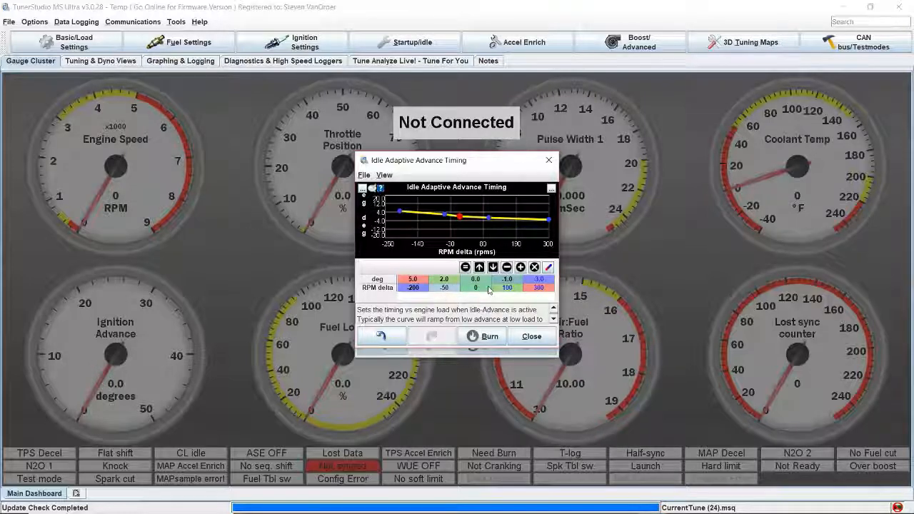
mouse_move(473, 288)
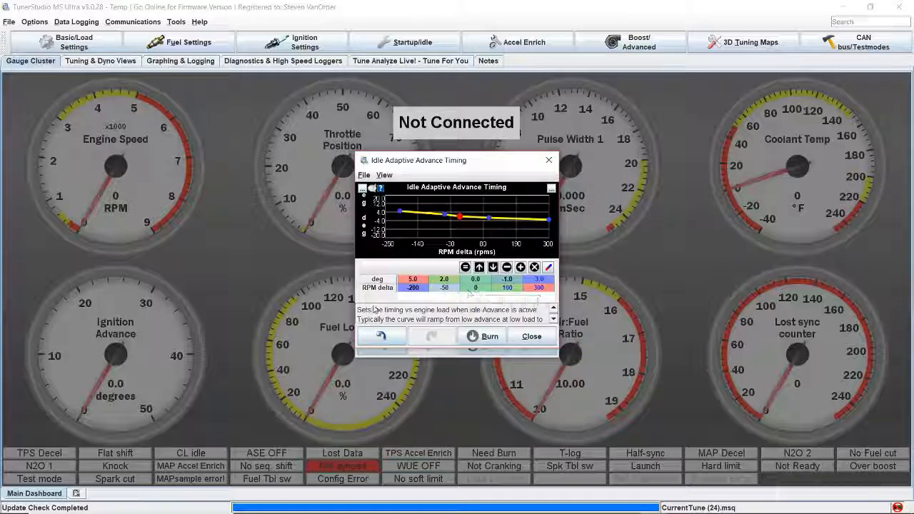
mouse_move(448, 288)
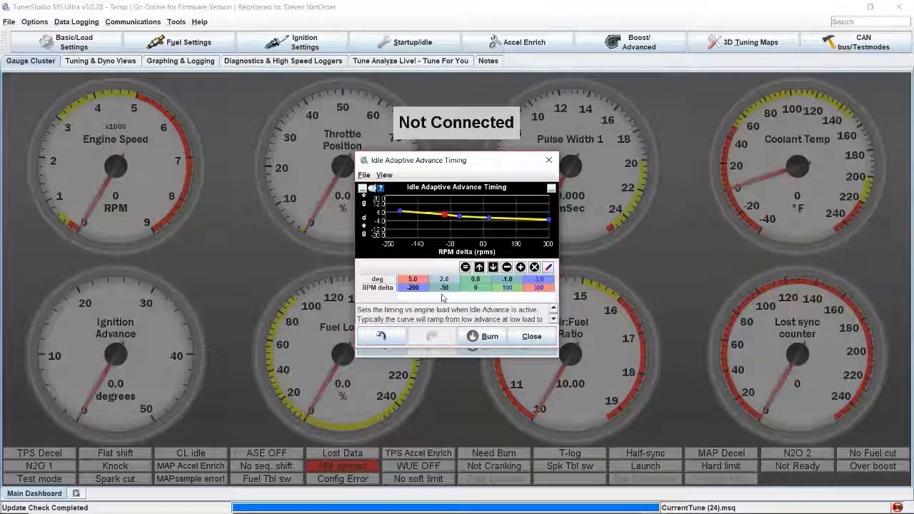
mouse_move(454, 312)
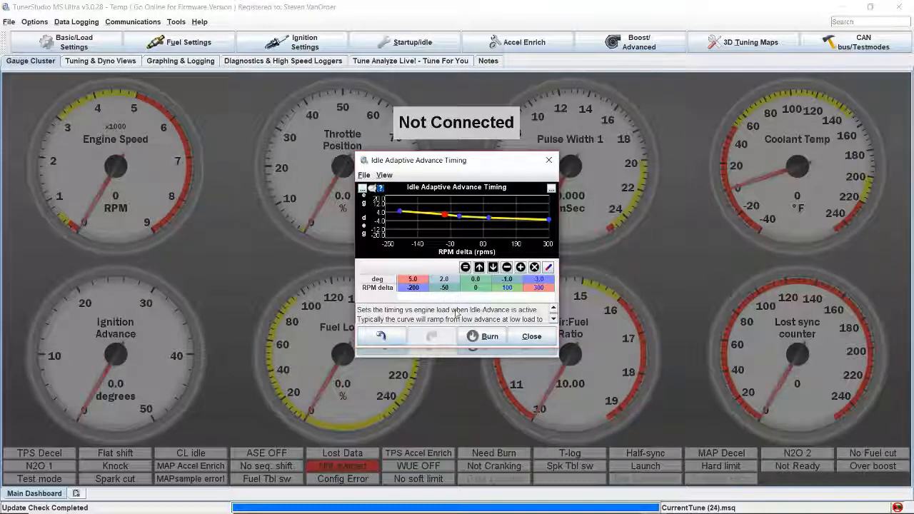